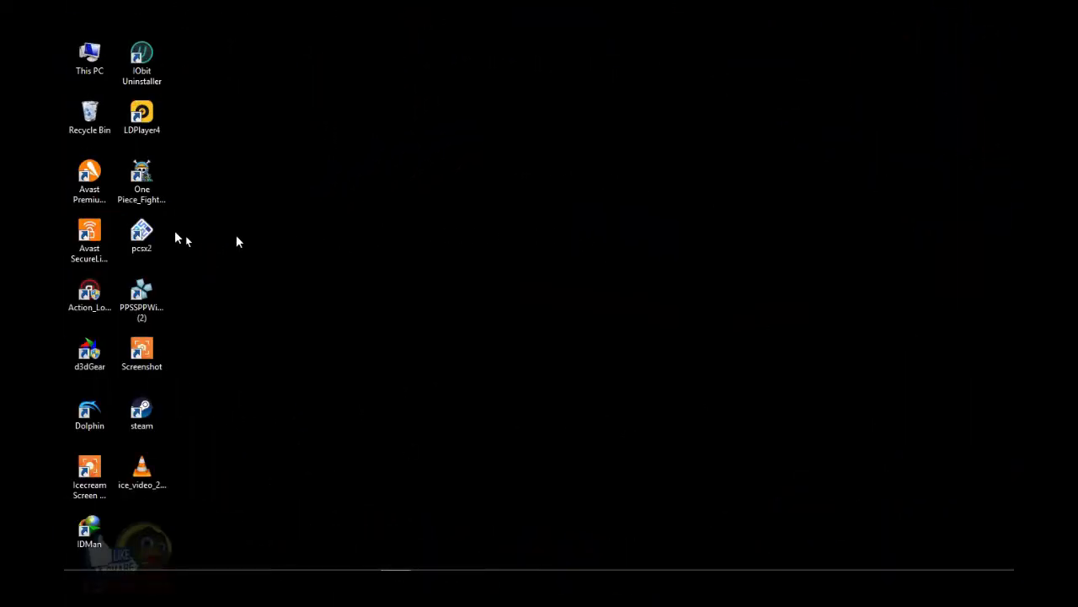
Launch PCSX2 1.6.0 from its desktop shortcut.
double_click(142, 234)
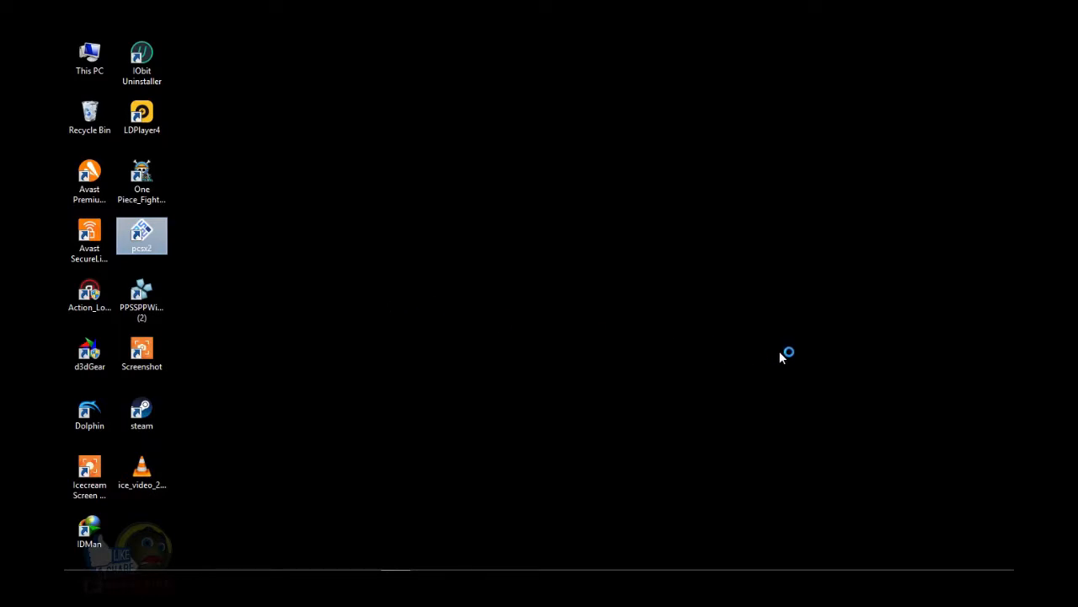
double_click(141, 234)
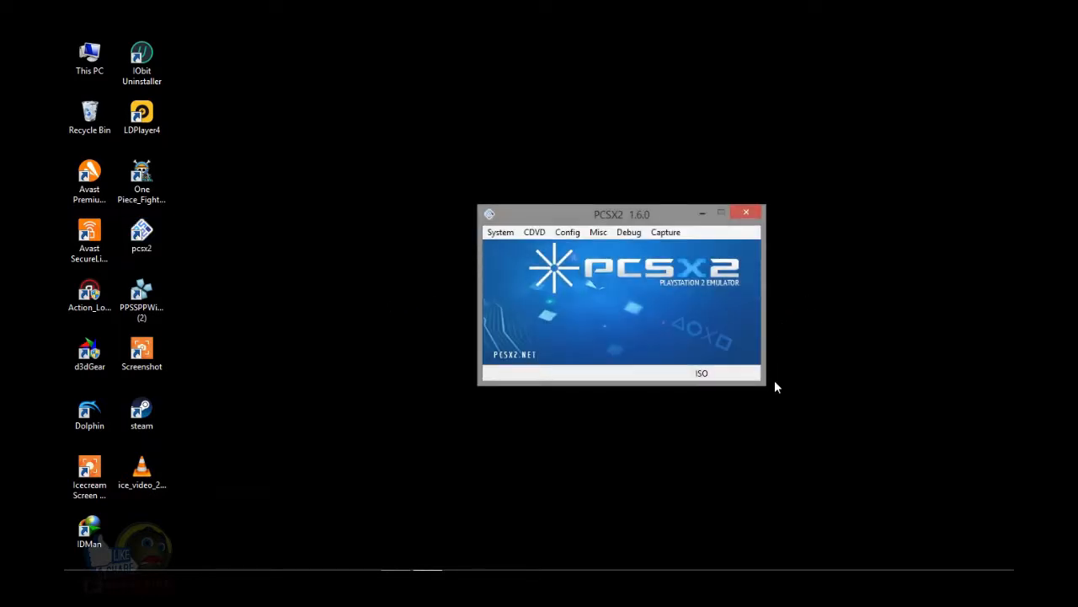
mouse_move(480, 300)
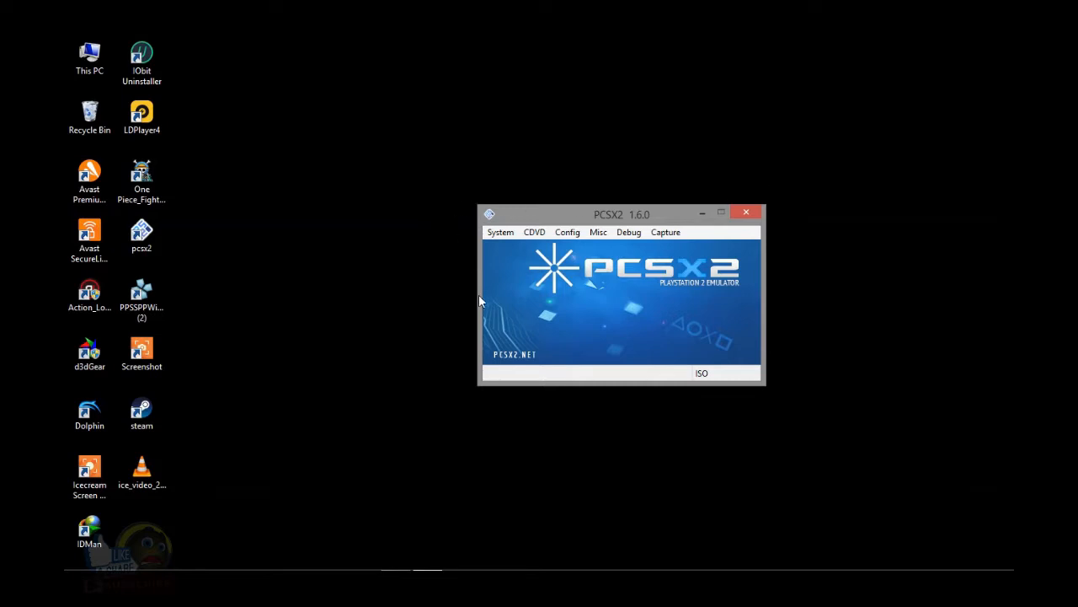
mouse_move(768, 198)
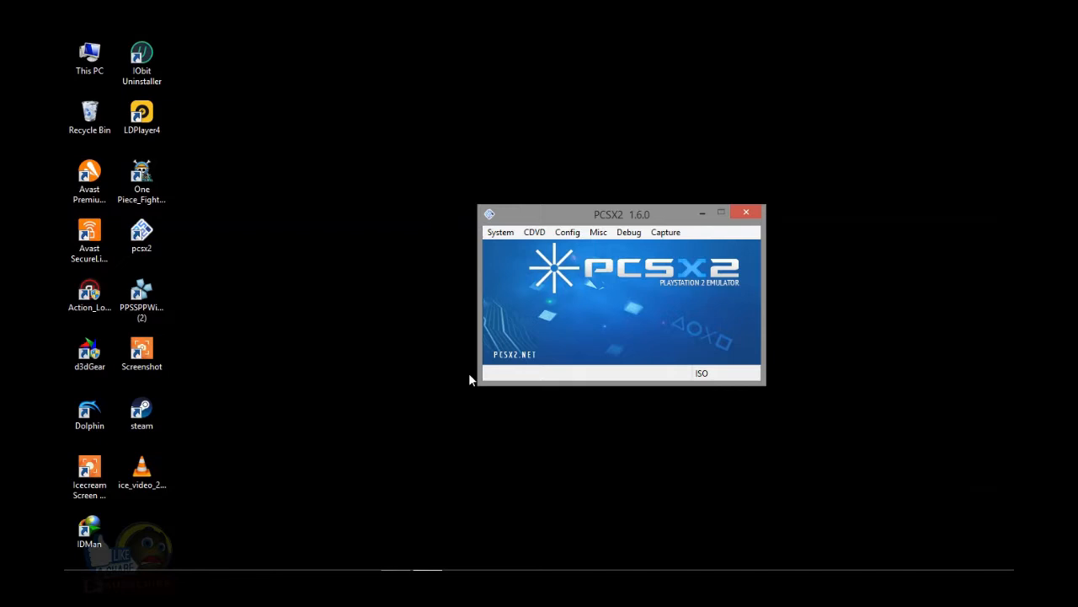
mouse_move(480, 377)
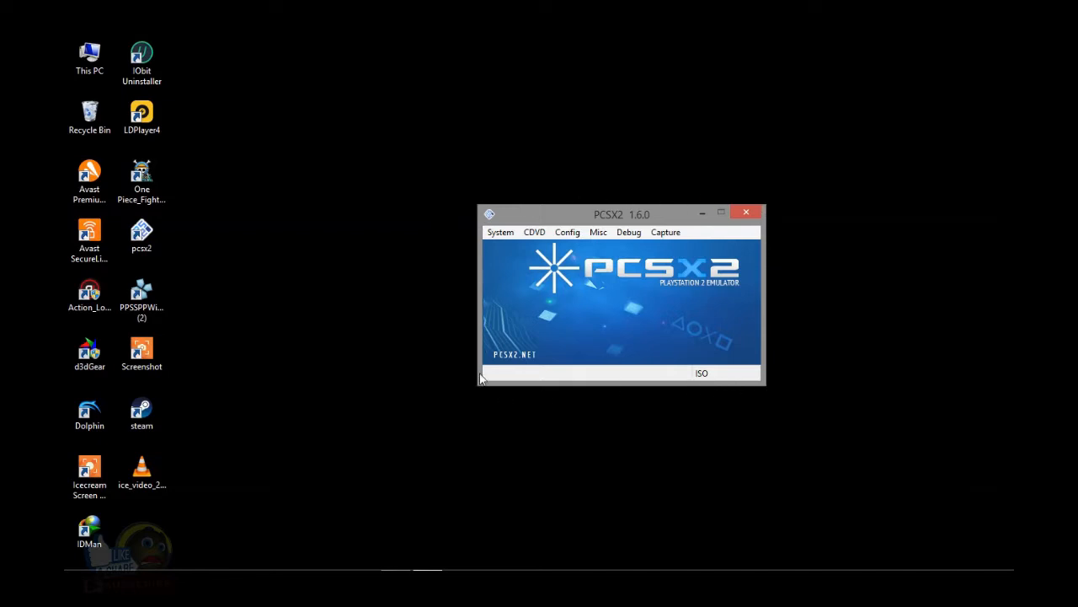
Review Emulation Settings and set the GS Window aspect ratio to Widescreen (16:9).
left_click(567, 231)
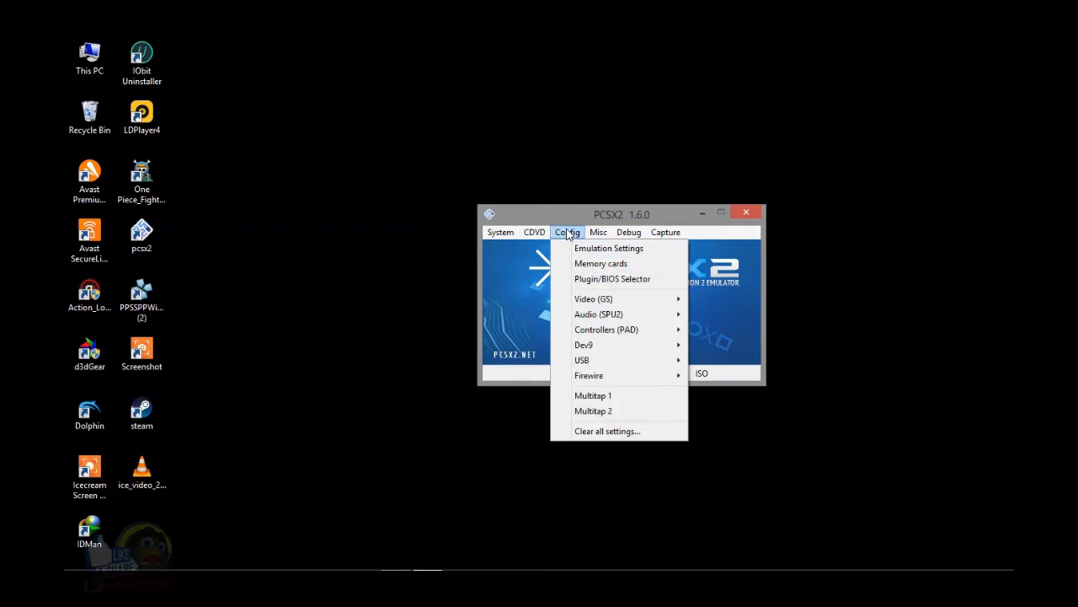
left_click(608, 248)
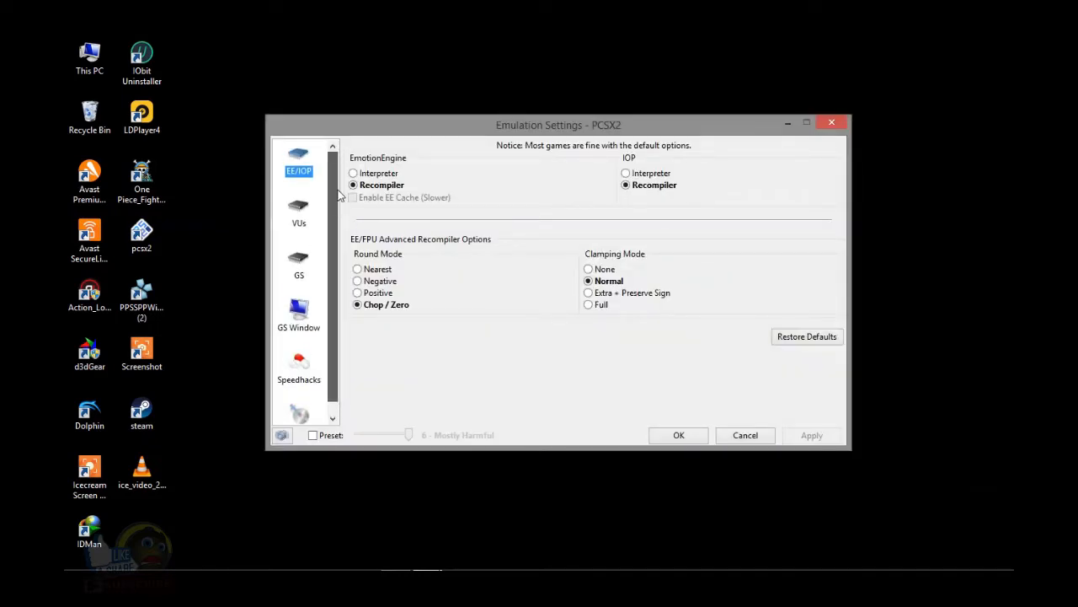
left_click(299, 303)
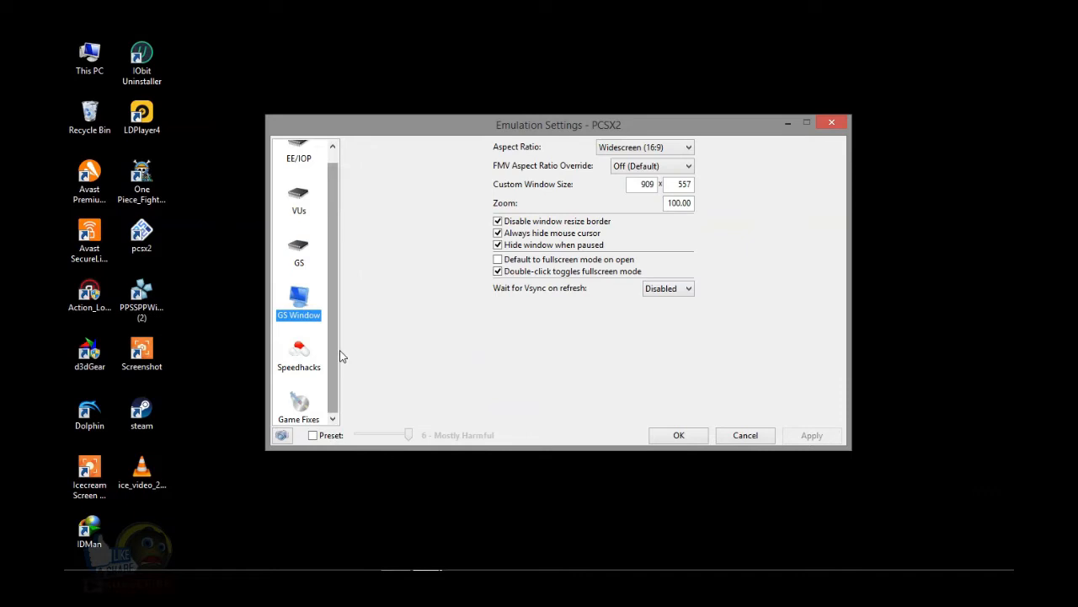
left_click(298, 366)
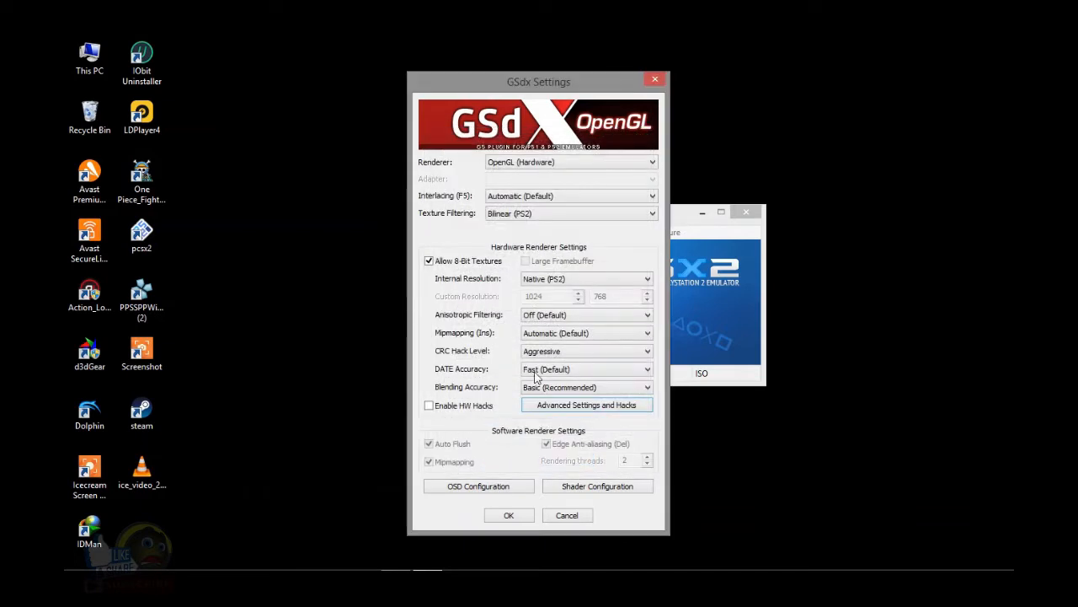
Confirm FXAA and Shade Boost (brightness 50, contrast 55, saturation 45) in the GSdx shader configuration.
left_click(598, 485)
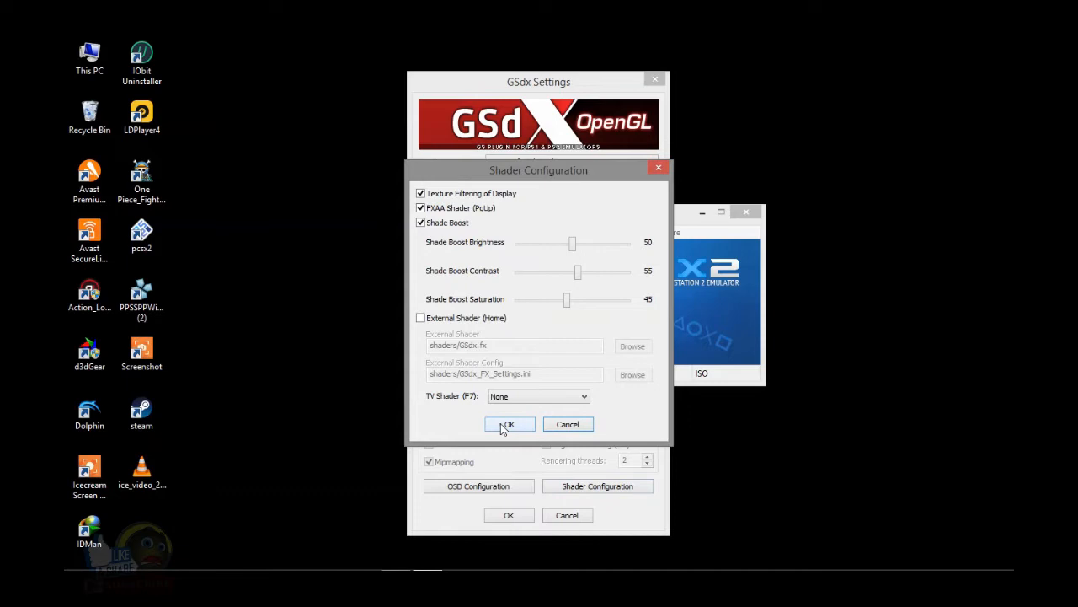
left_click(508, 424)
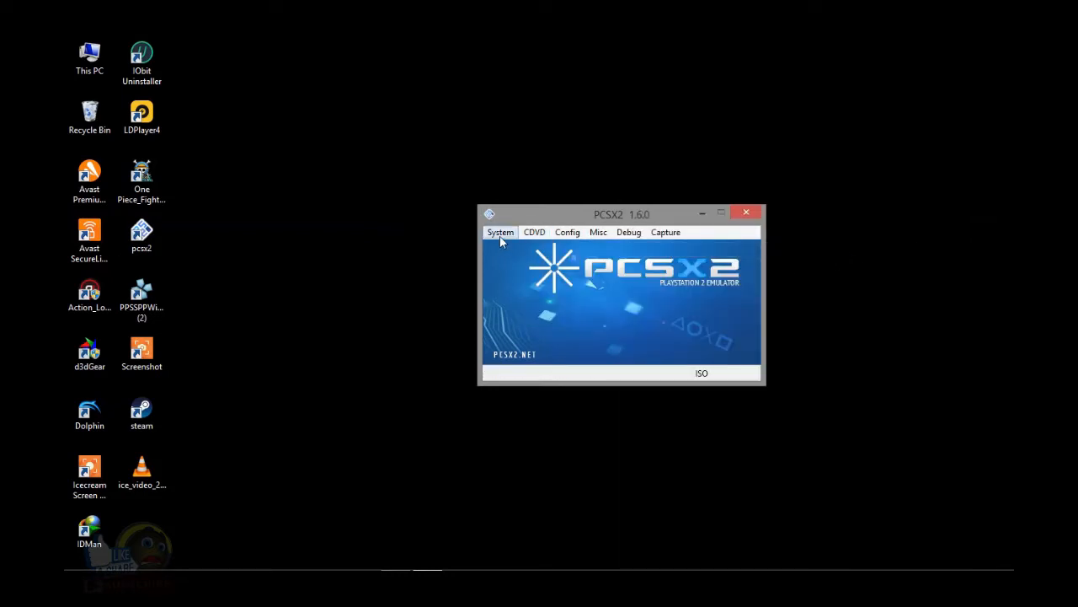
Boot the ISO from the System menu so the game reaches the memory card check.
left_click(500, 231)
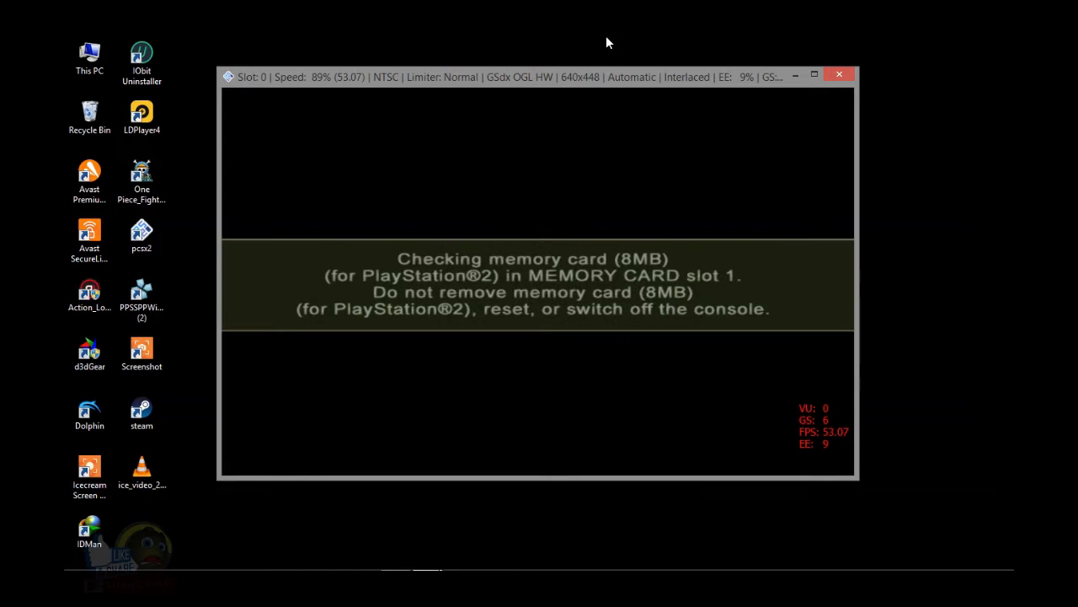